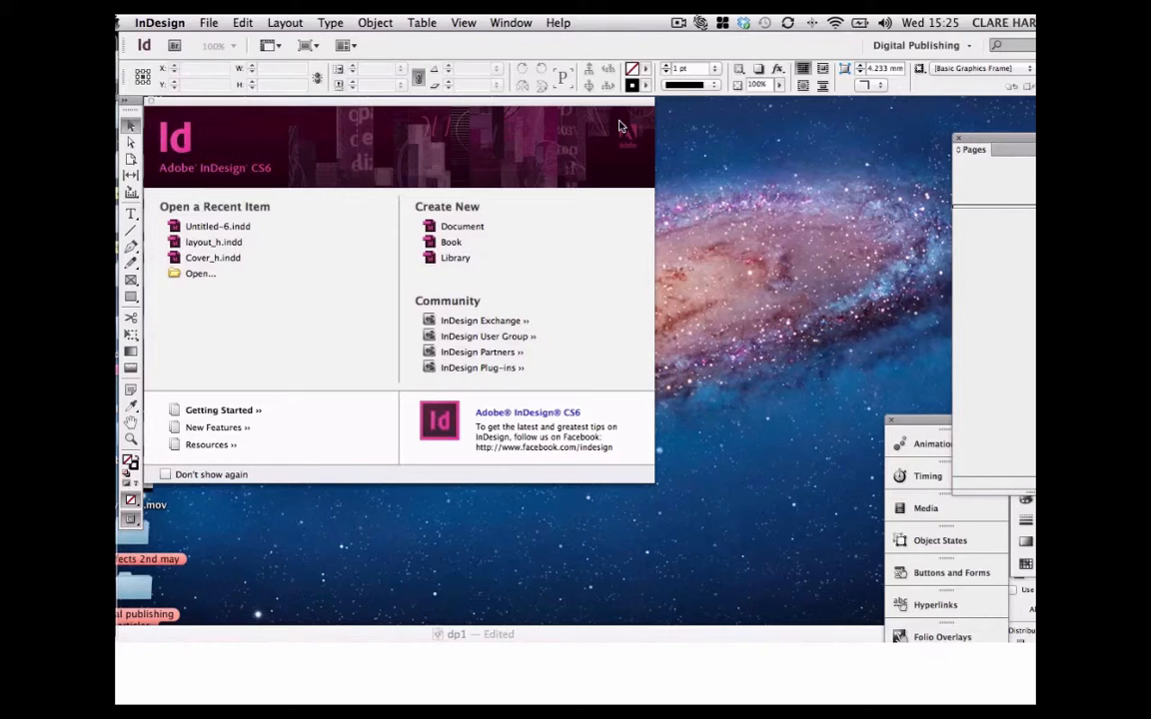
{"action": "mouse_move", "coordinate": [536, 140]}
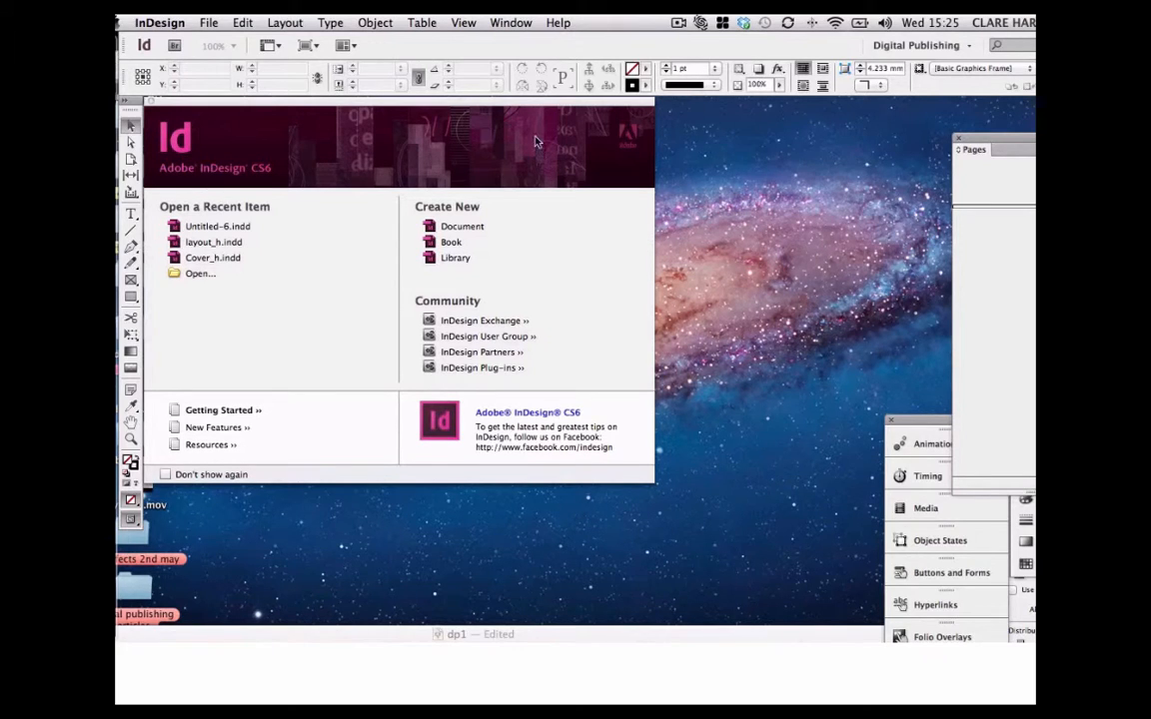
- Create a new document with Digital Publishing intent and iPad page size 1024 × 768 px
{"action": "left_click", "coordinate": [208, 22]}
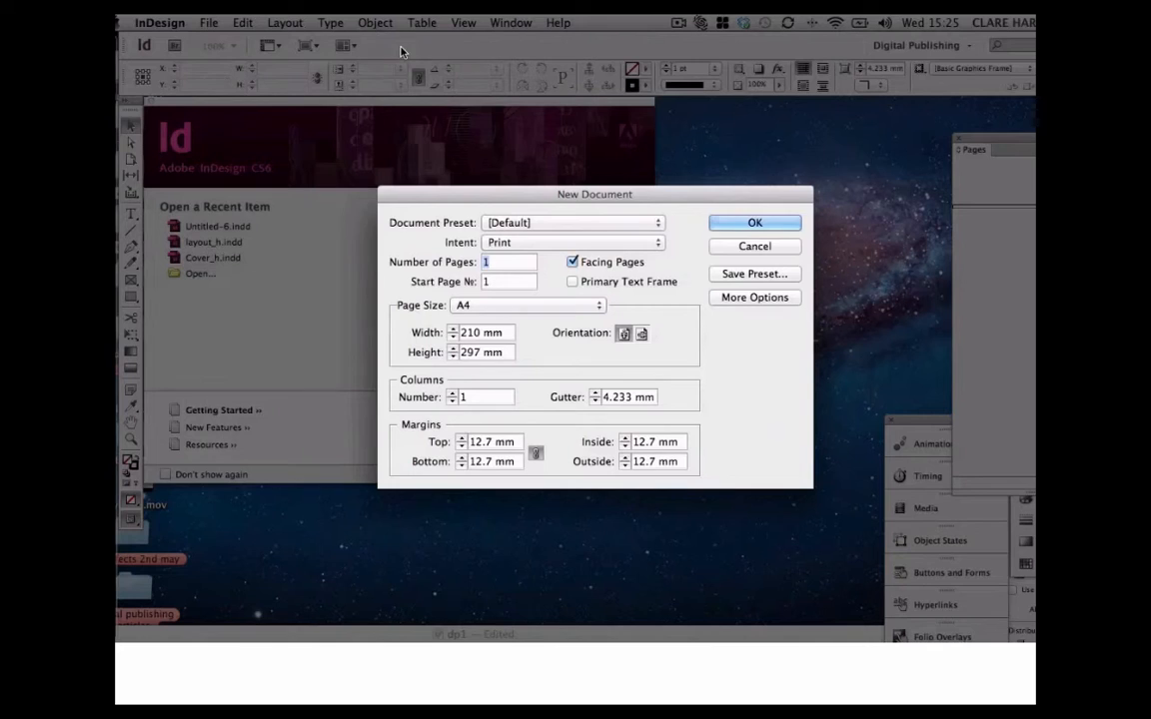
{"action": "mouse_move", "coordinate": [448, 252]}
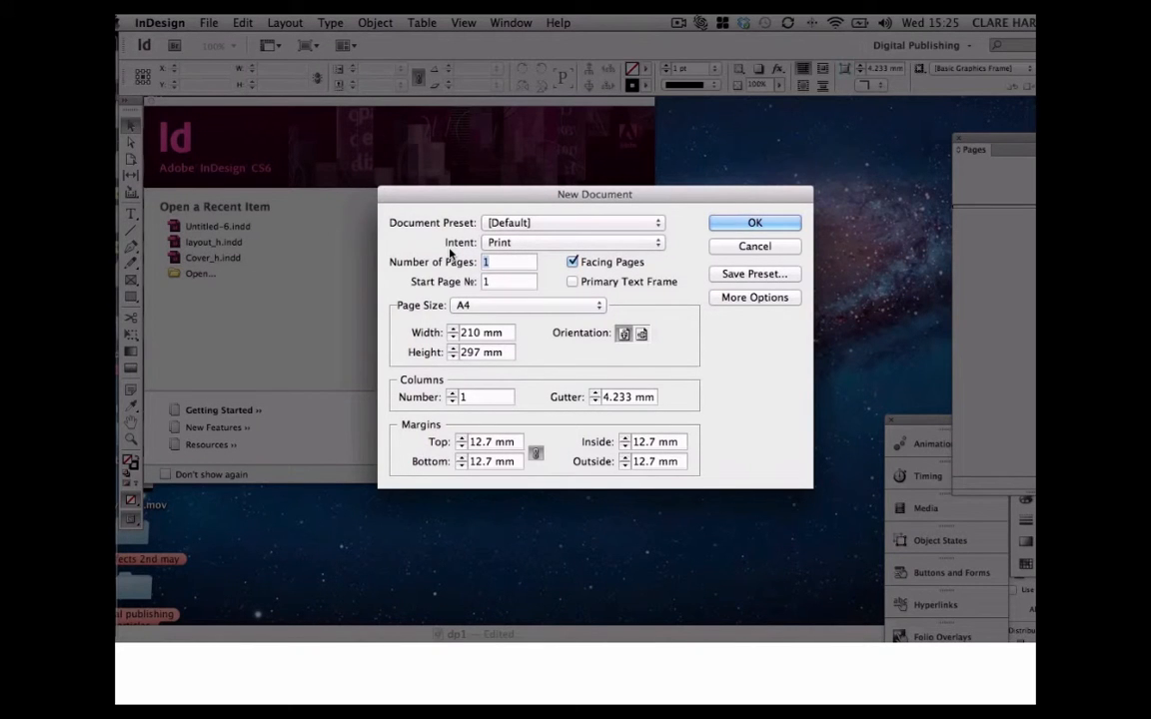
{"action": "left_click", "coordinate": [571, 241]}
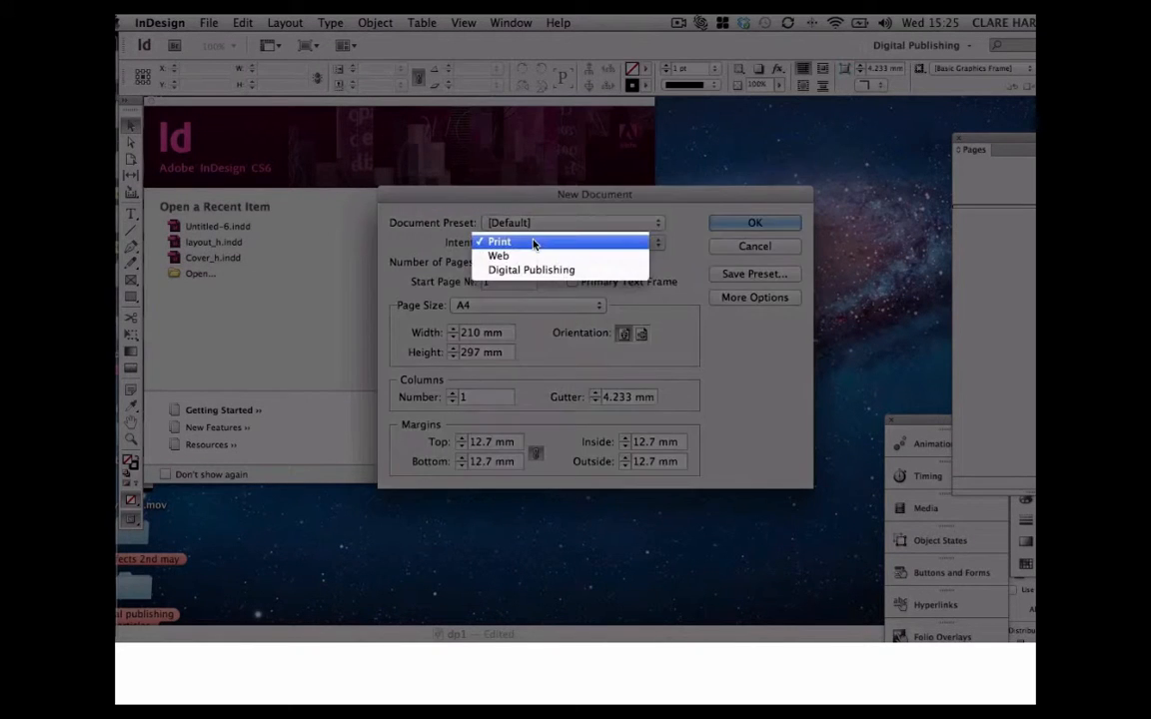
{"action": "left_click", "coordinate": [531, 270]}
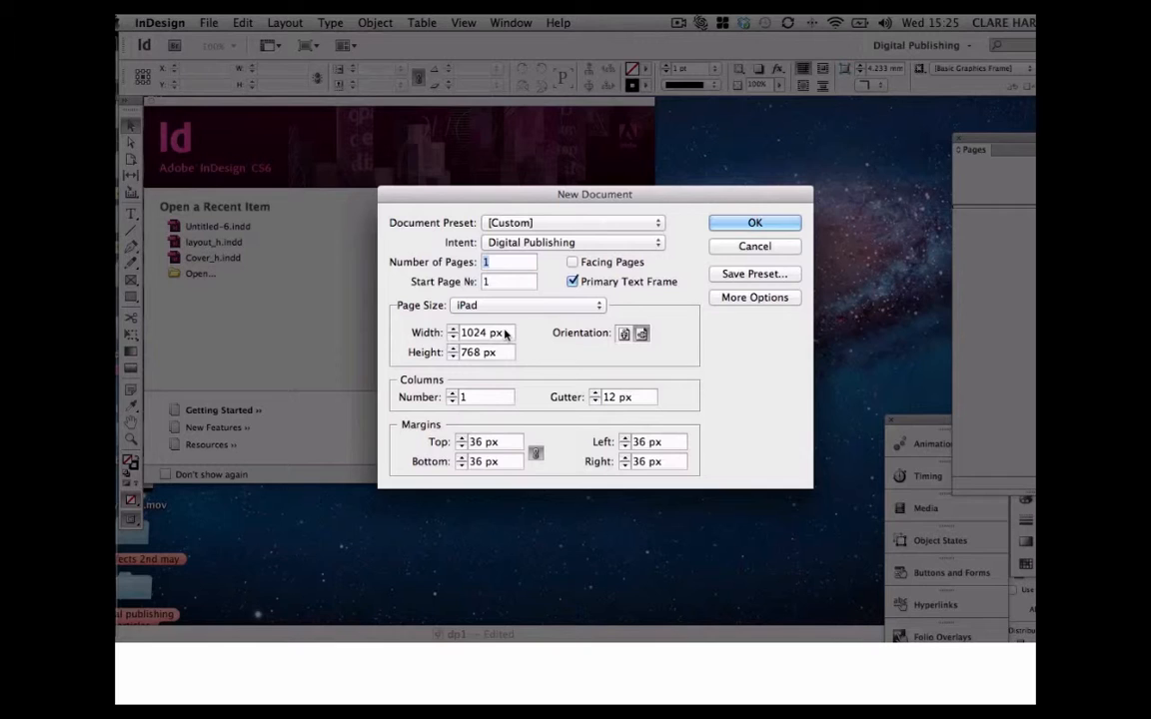
{"action": "left_click", "coordinate": [527, 304]}
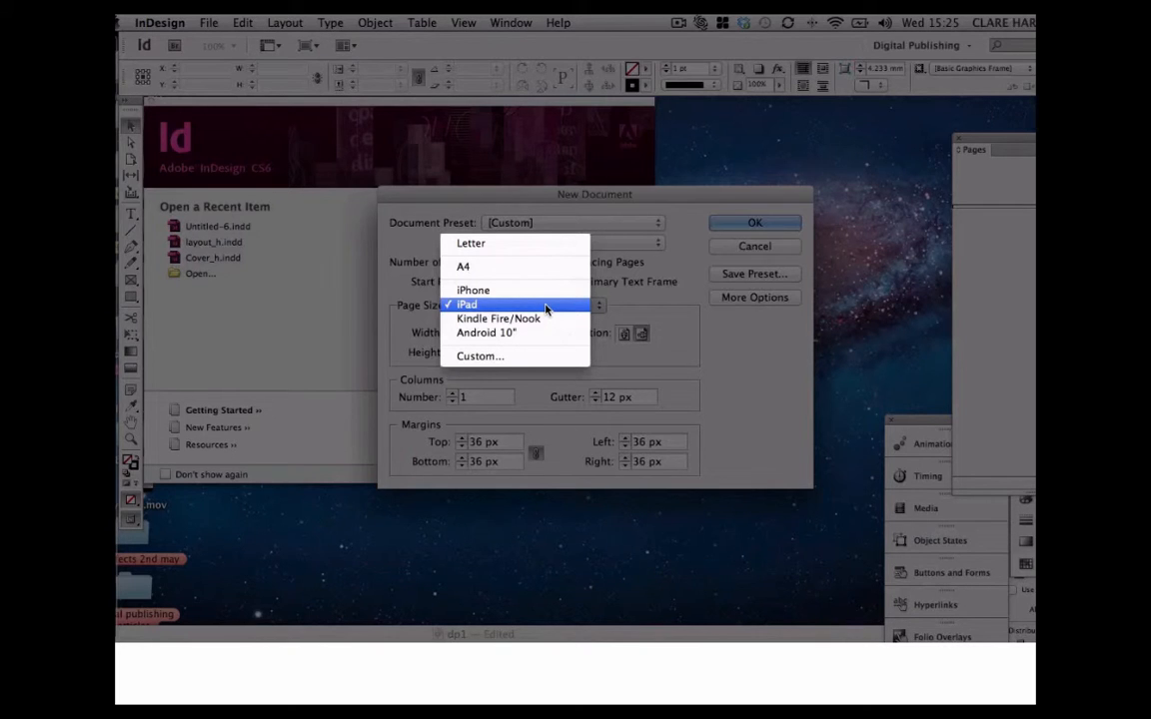
{"action": "left_click", "coordinate": [468, 304]}
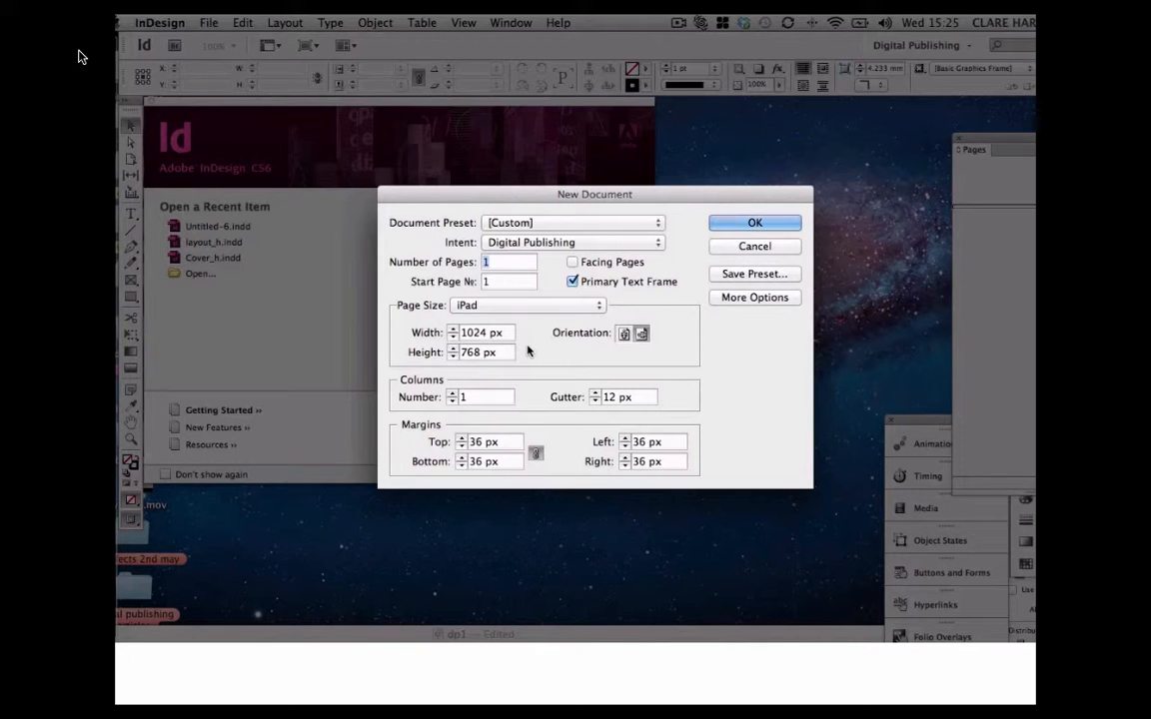
{"action": "mouse_move", "coordinate": [547, 344]}
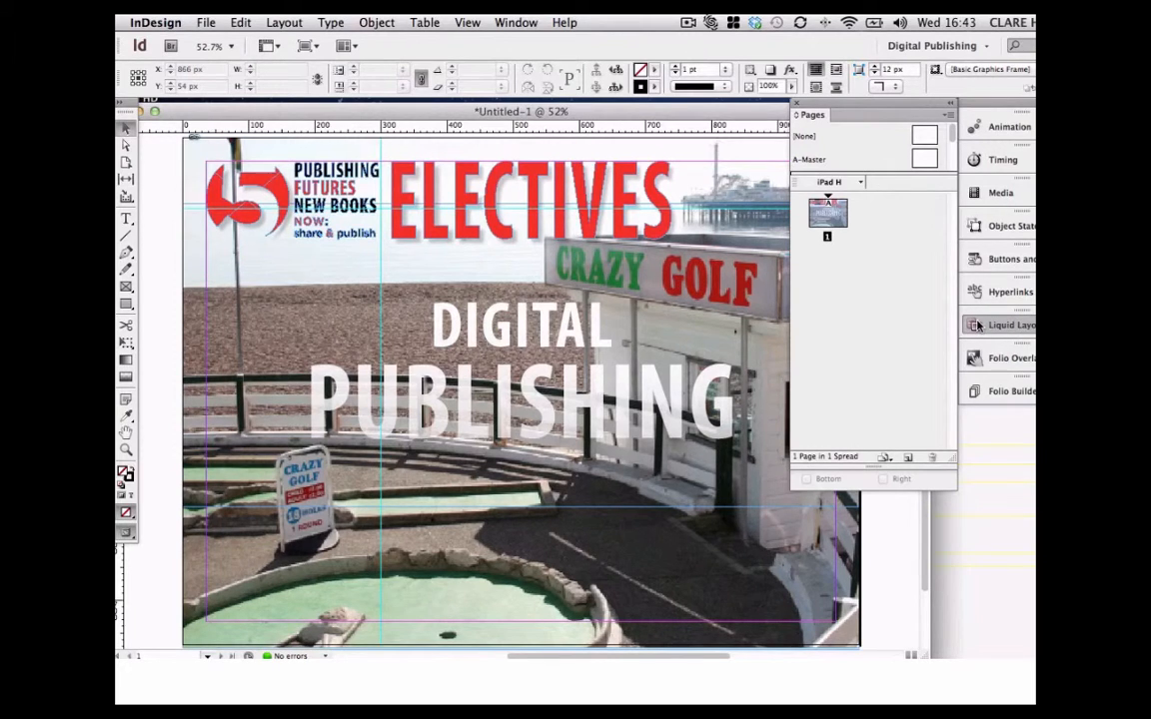
- Set the cover page's Liquid Page Rule to Re-centre in the Liquid Layout panel
{"action": "left_click", "coordinate": [1011, 324]}
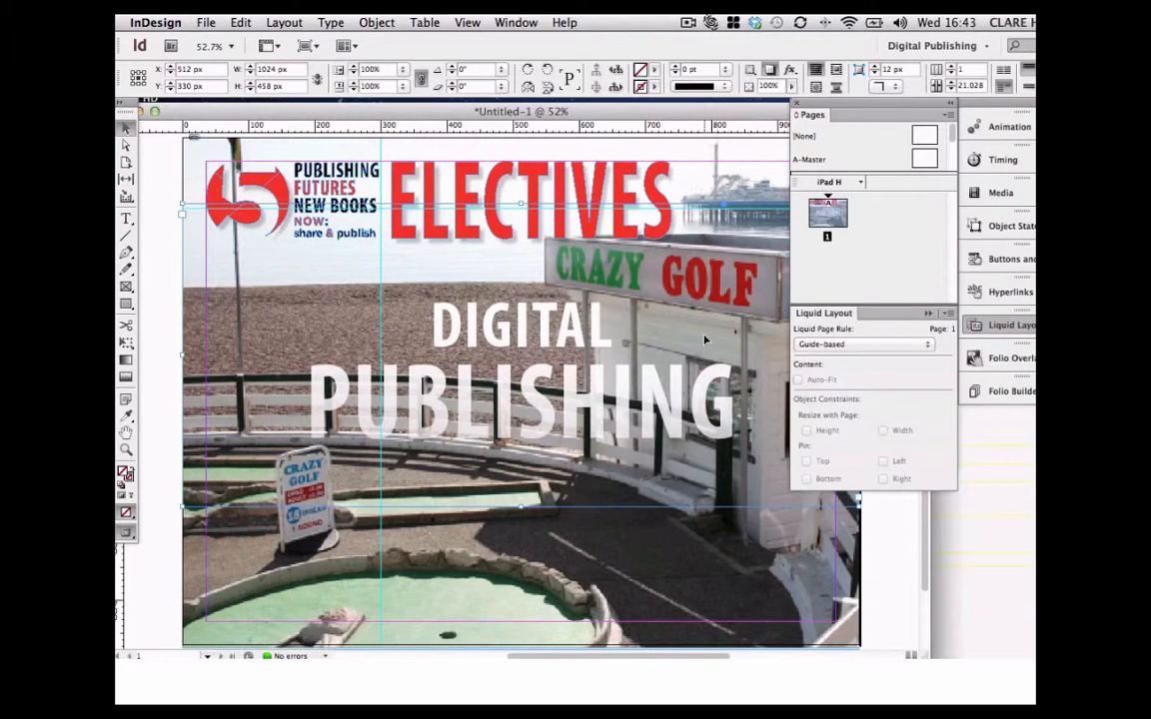
{"action": "left_click", "coordinate": [861, 344]}
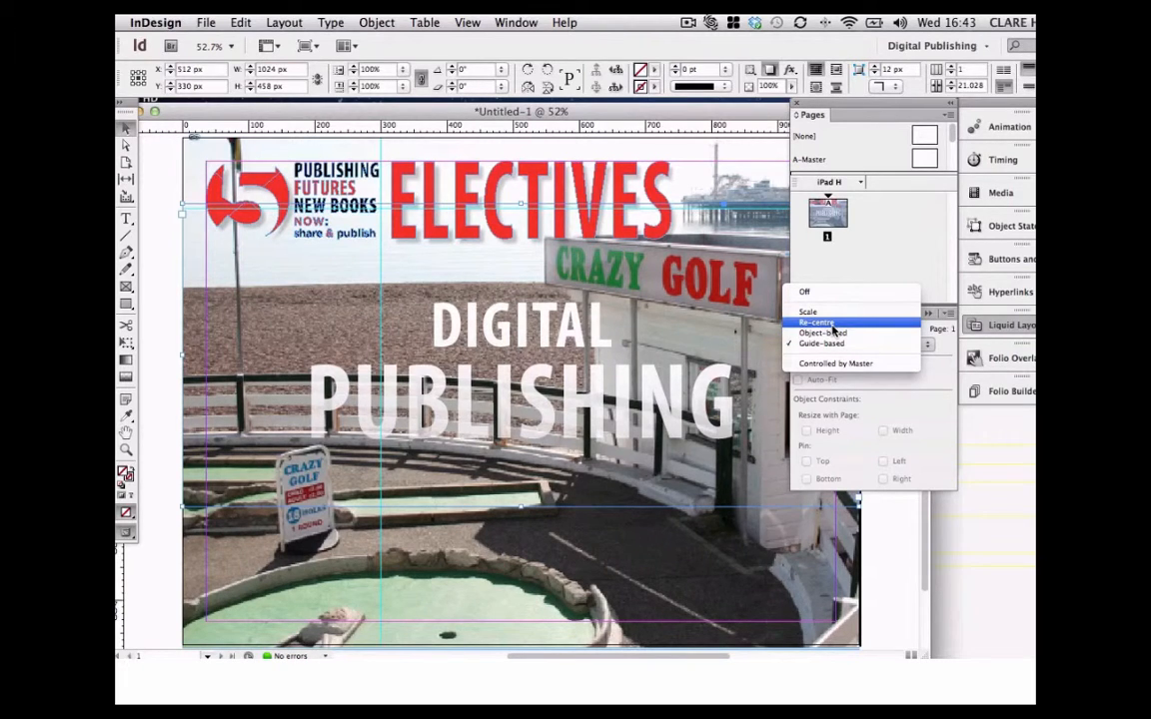
{"action": "left_click", "coordinate": [817, 323]}
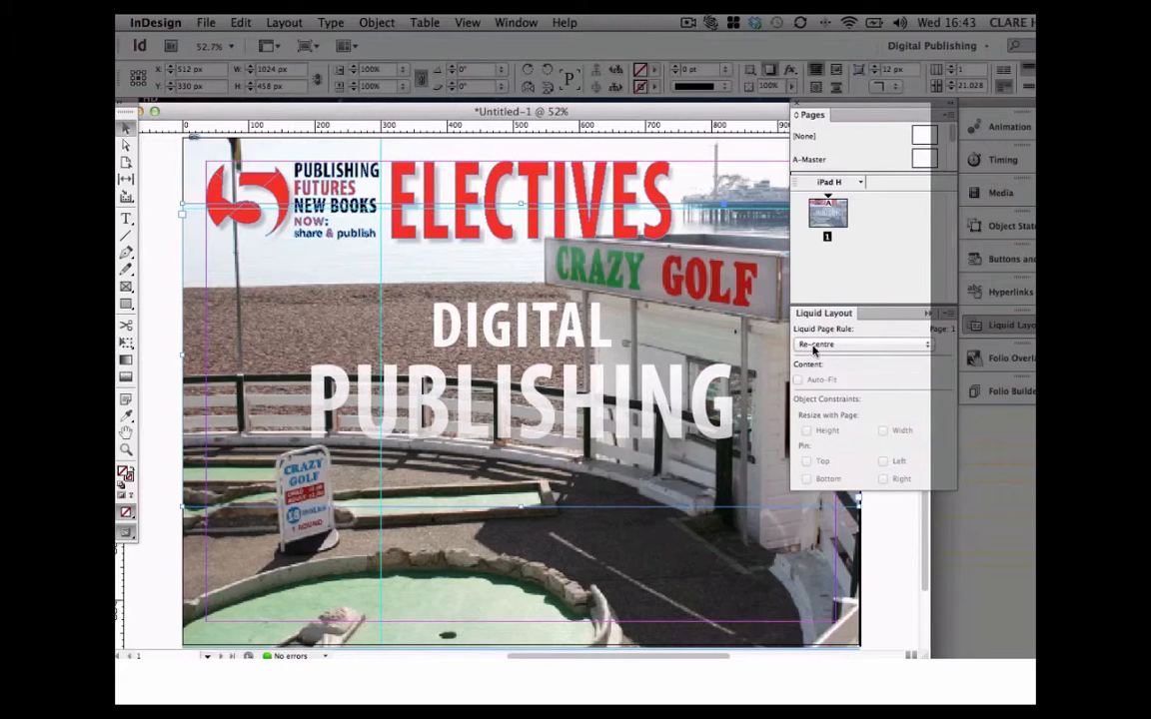
{"action": "mouse_move", "coordinate": [884, 196]}
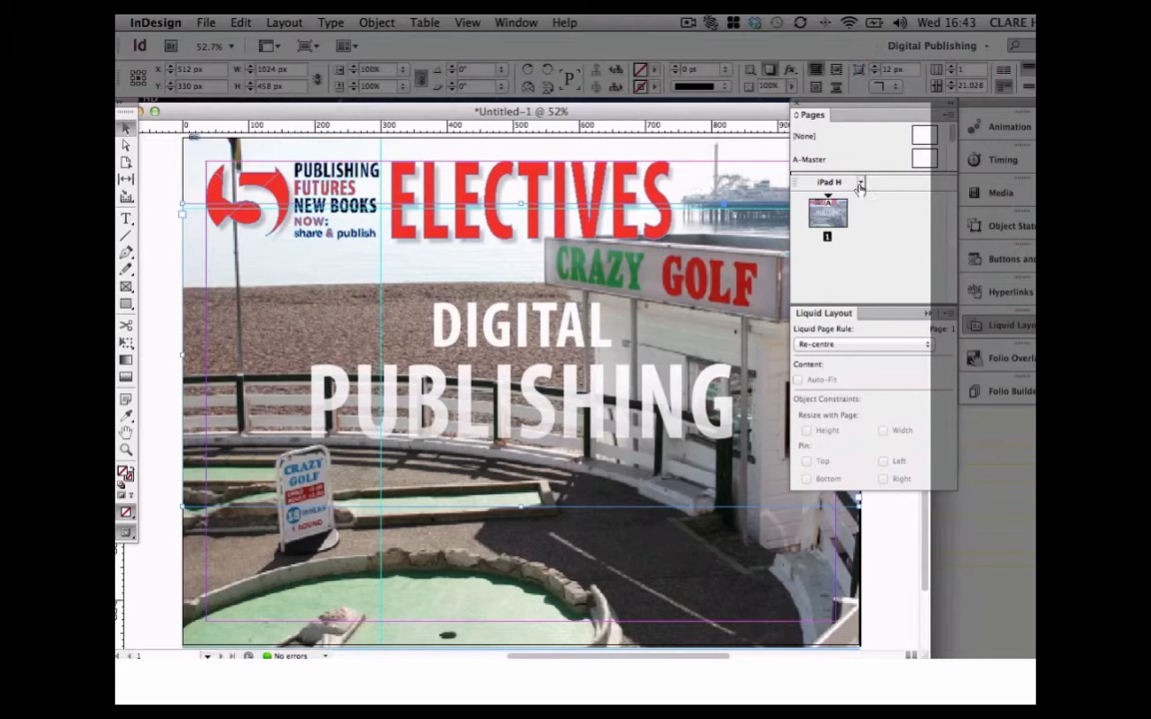
- Begin an alternate layout iPad V, portrait 768 × 1024, based on iPad H
{"action": "left_click", "coordinate": [859, 182]}
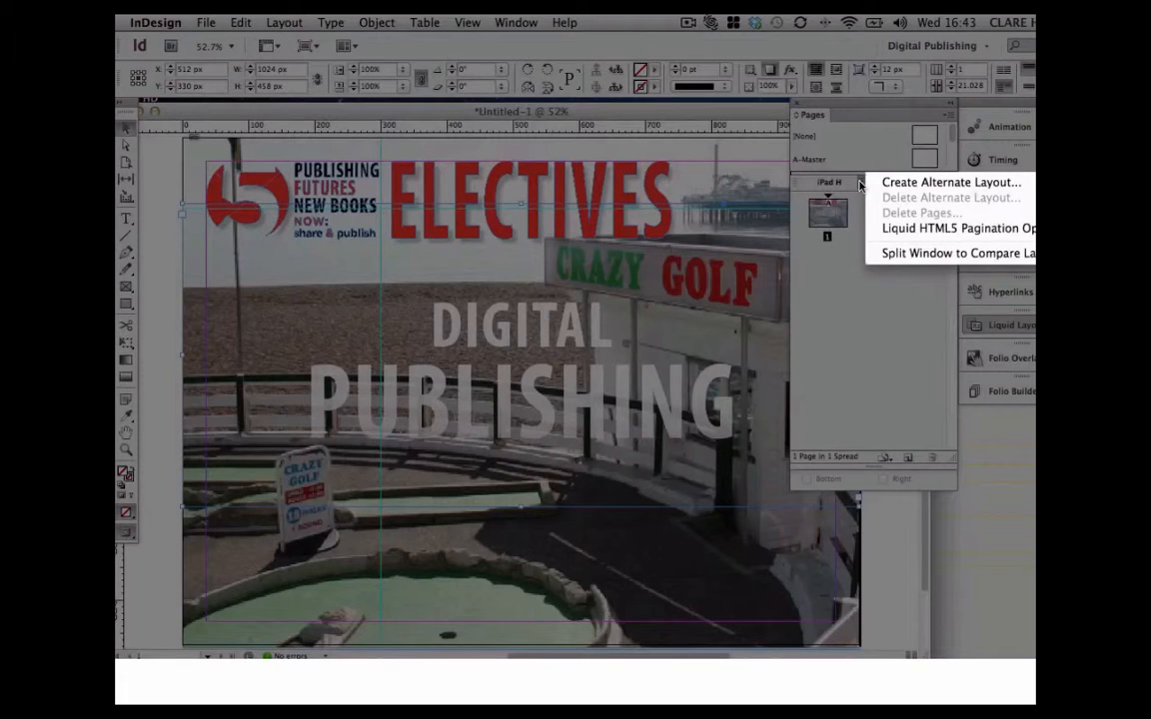
{"action": "mouse_move", "coordinate": [949, 182]}
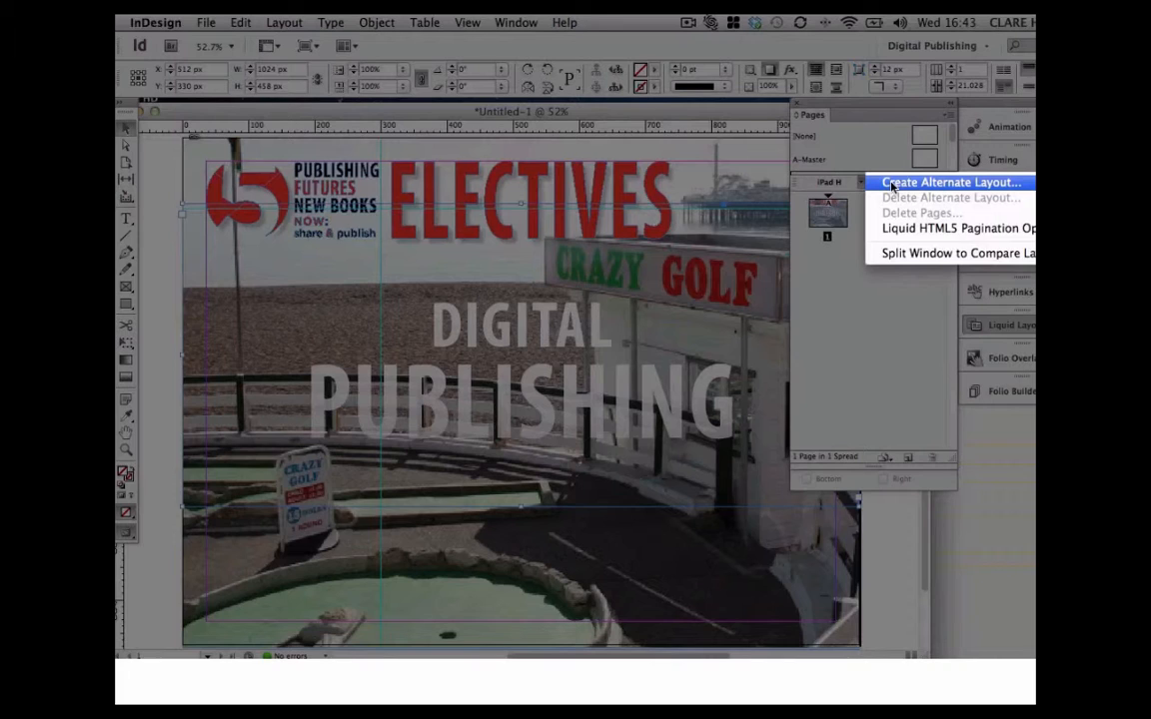
{"action": "left_click", "coordinate": [949, 182]}
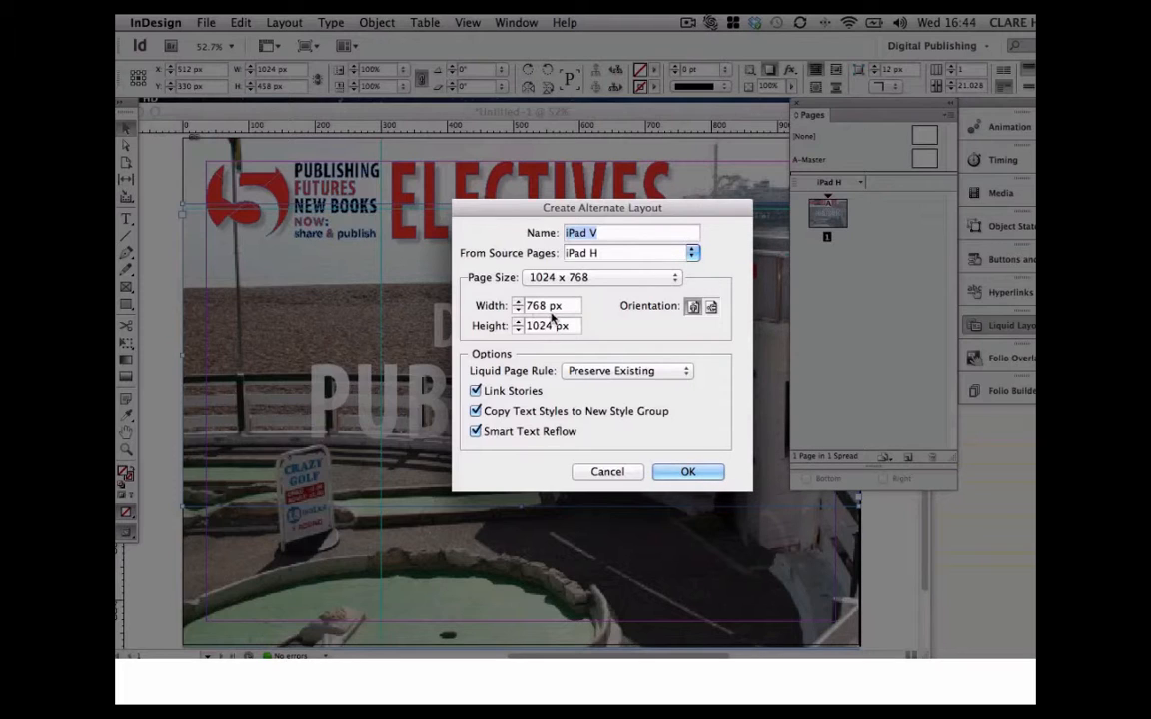
{"action": "mouse_move", "coordinate": [616, 327]}
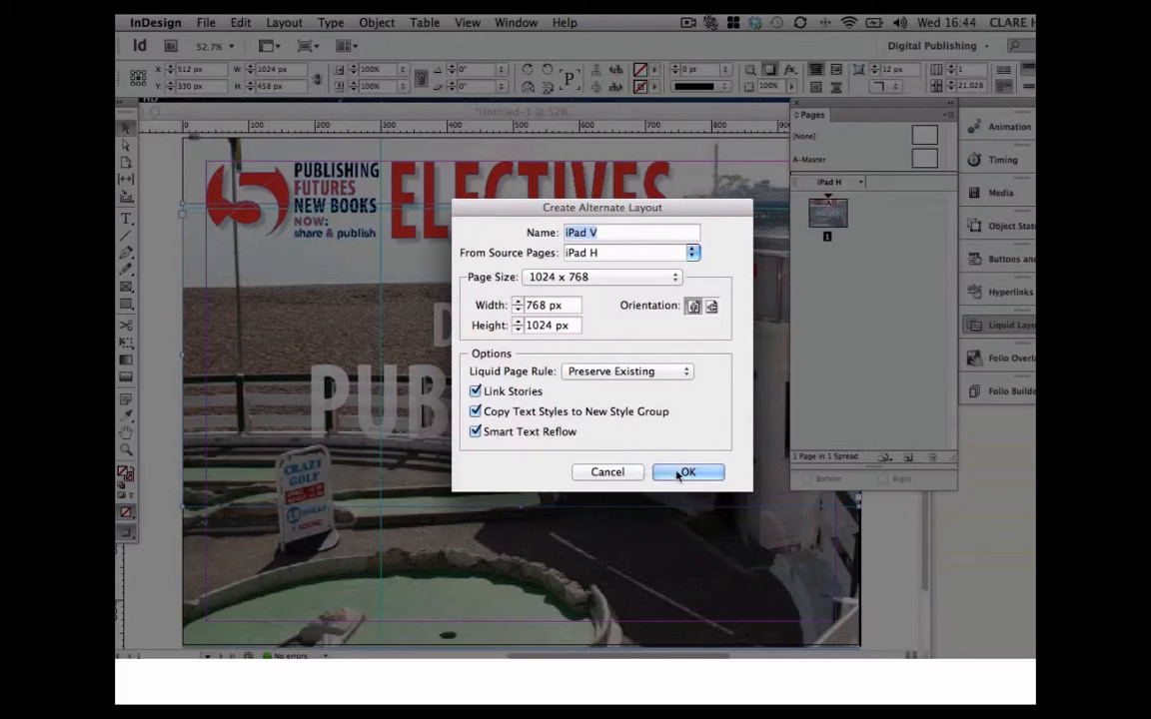
- Confirm the iPad V layout and fit the cover image frame to the portrait page
{"action": "left_click", "coordinate": [687, 471]}
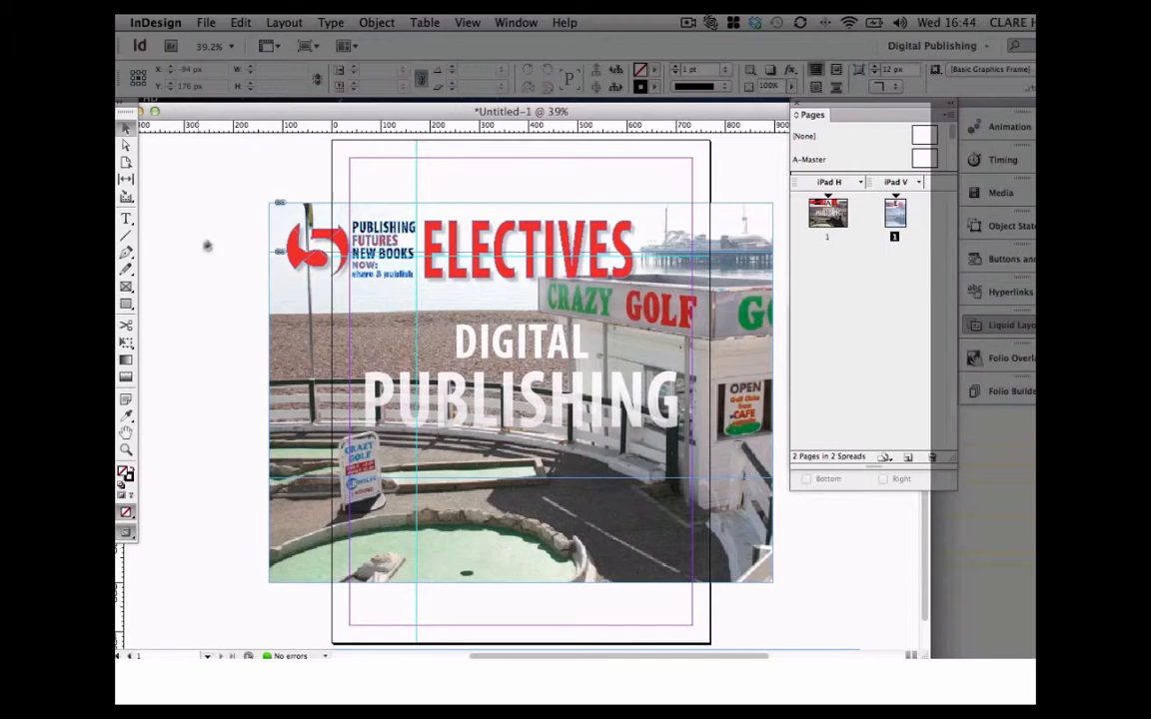
{"action": "left_click", "coordinate": [528, 247]}
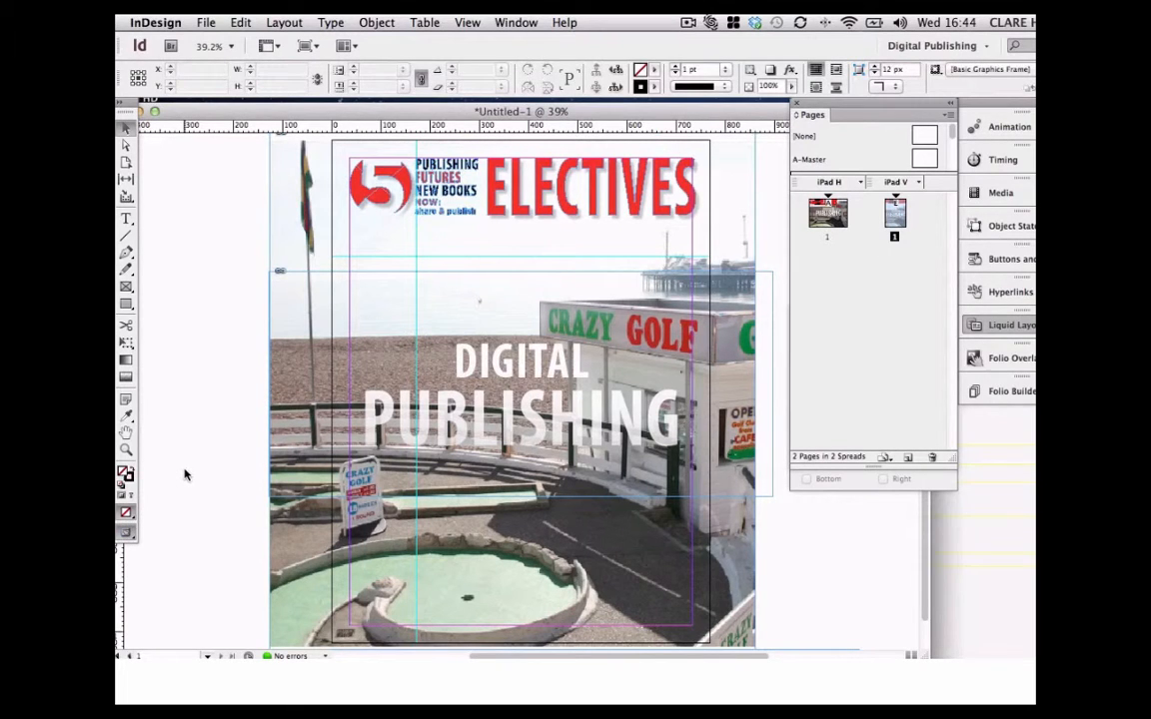
- Switch the screen mode to Preview to check the vertical cover design
{"action": "left_click", "coordinate": [126, 533]}
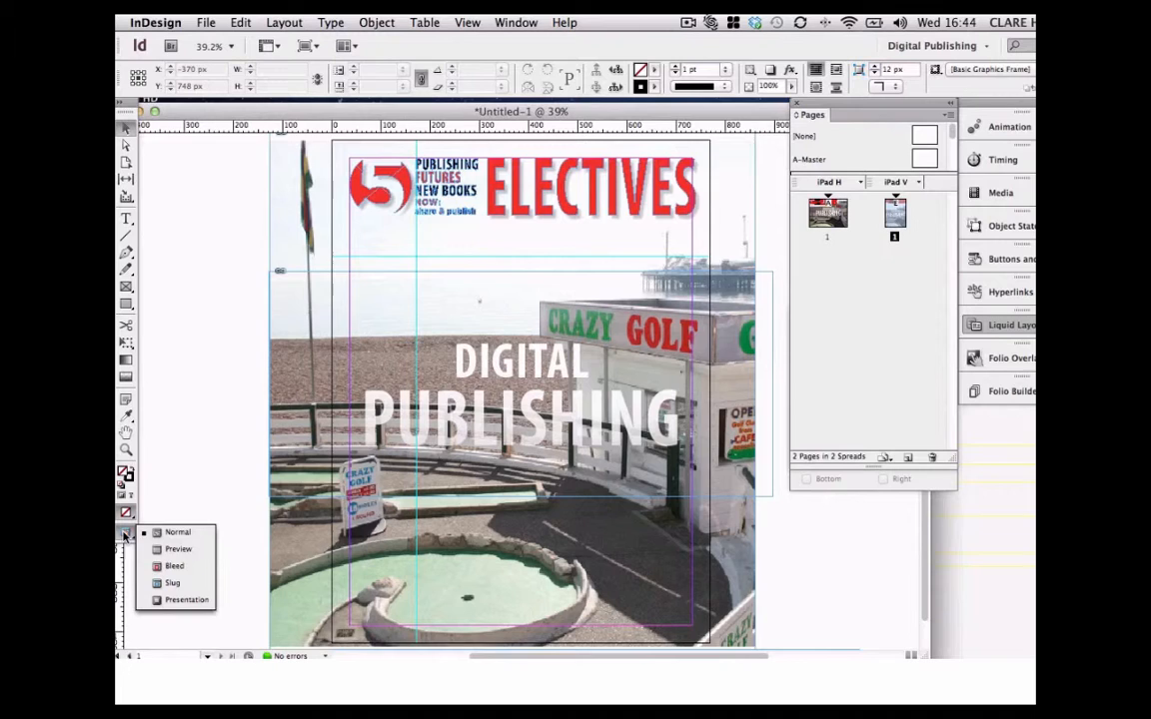
{"action": "left_click", "coordinate": [178, 548]}
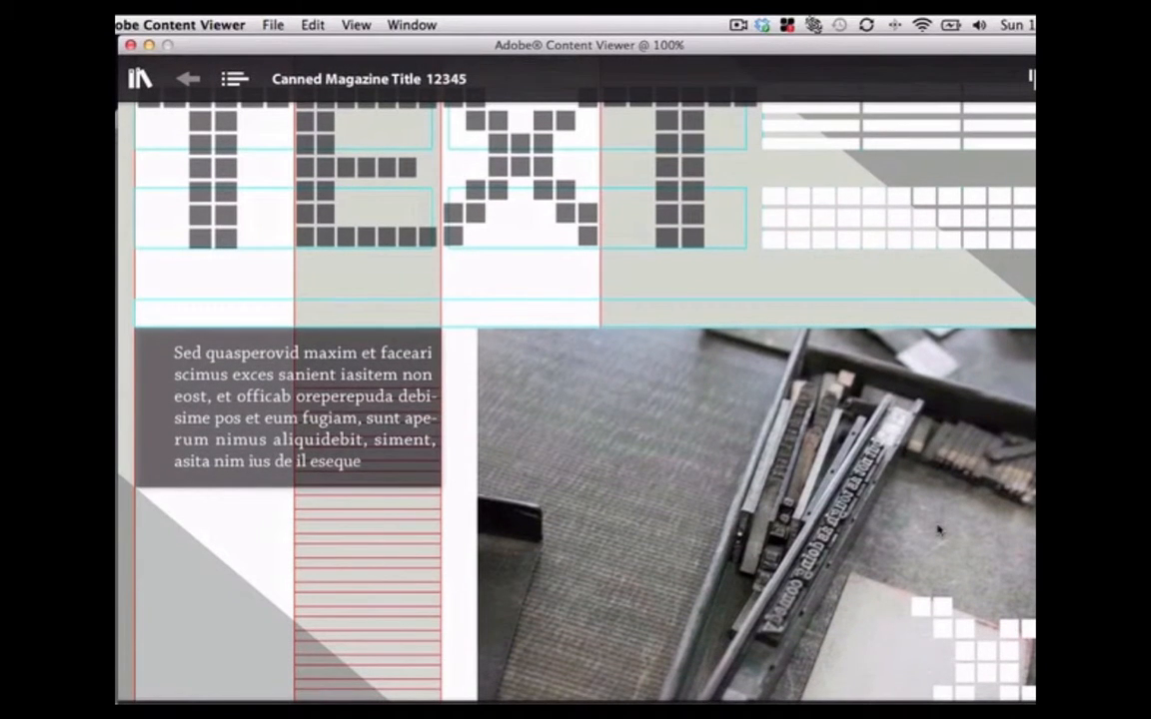
{"action": "mouse_move", "coordinate": [929, 497]}
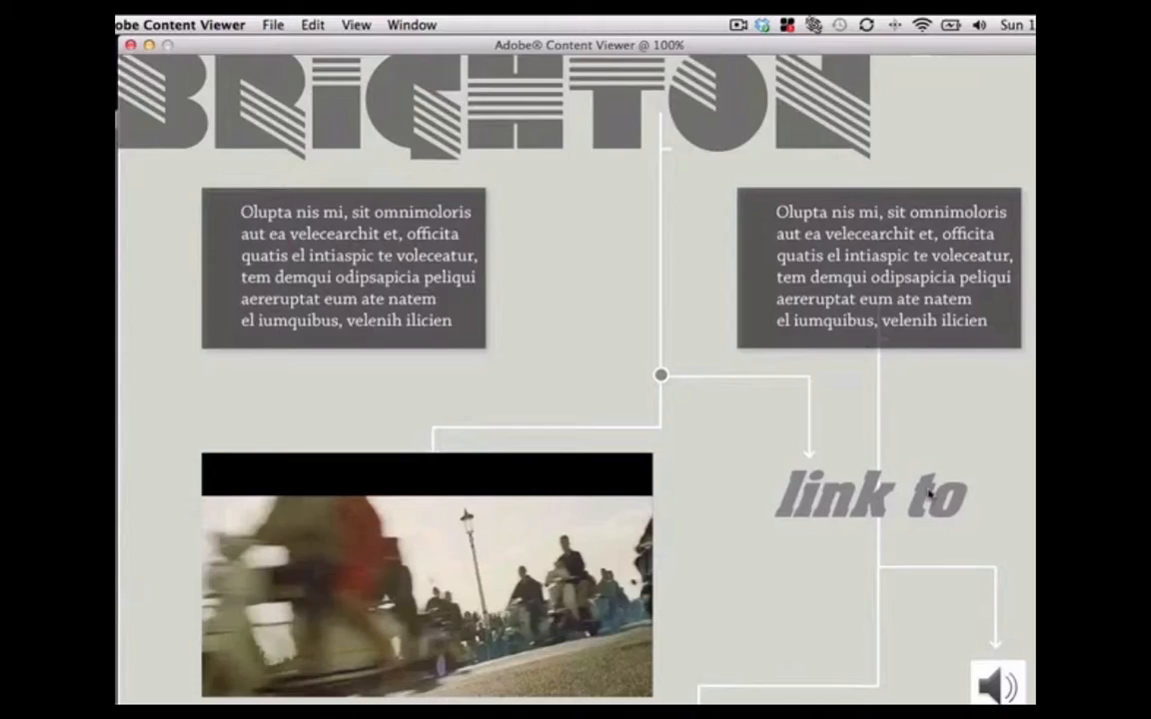
- Scroll down through the sample folio's TEXT, Brighton and museum pages
{"action": "scroll", "scroll_direction": "down", "scroll_amount": 3}
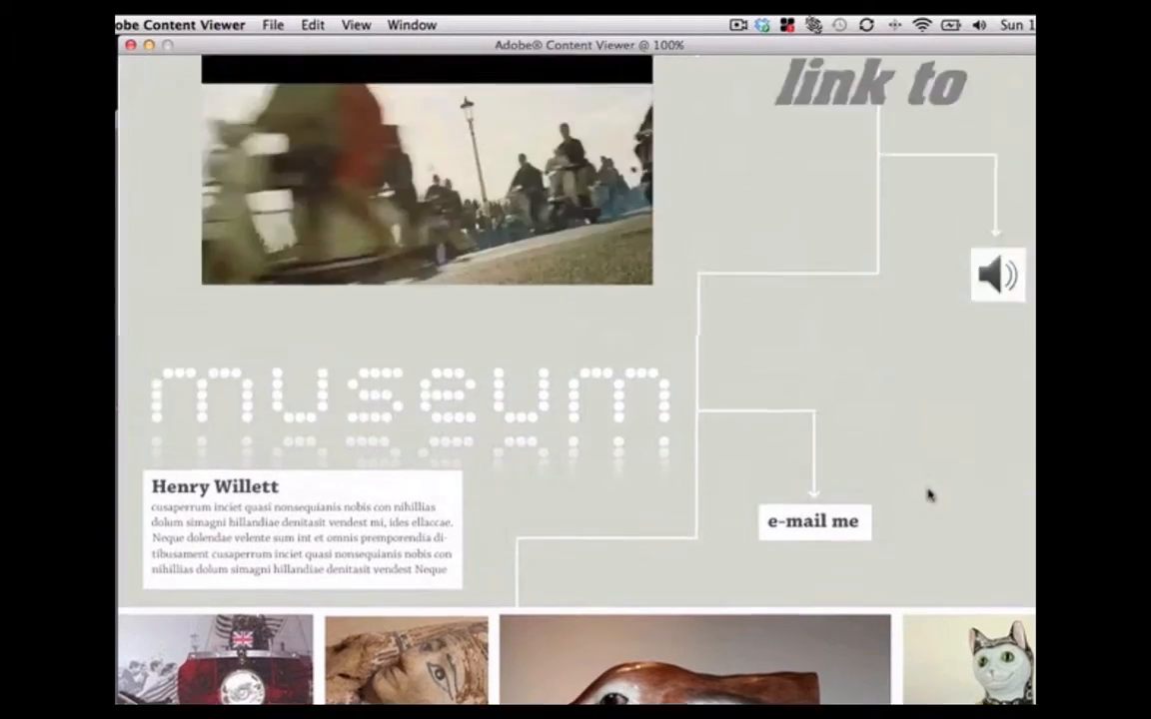